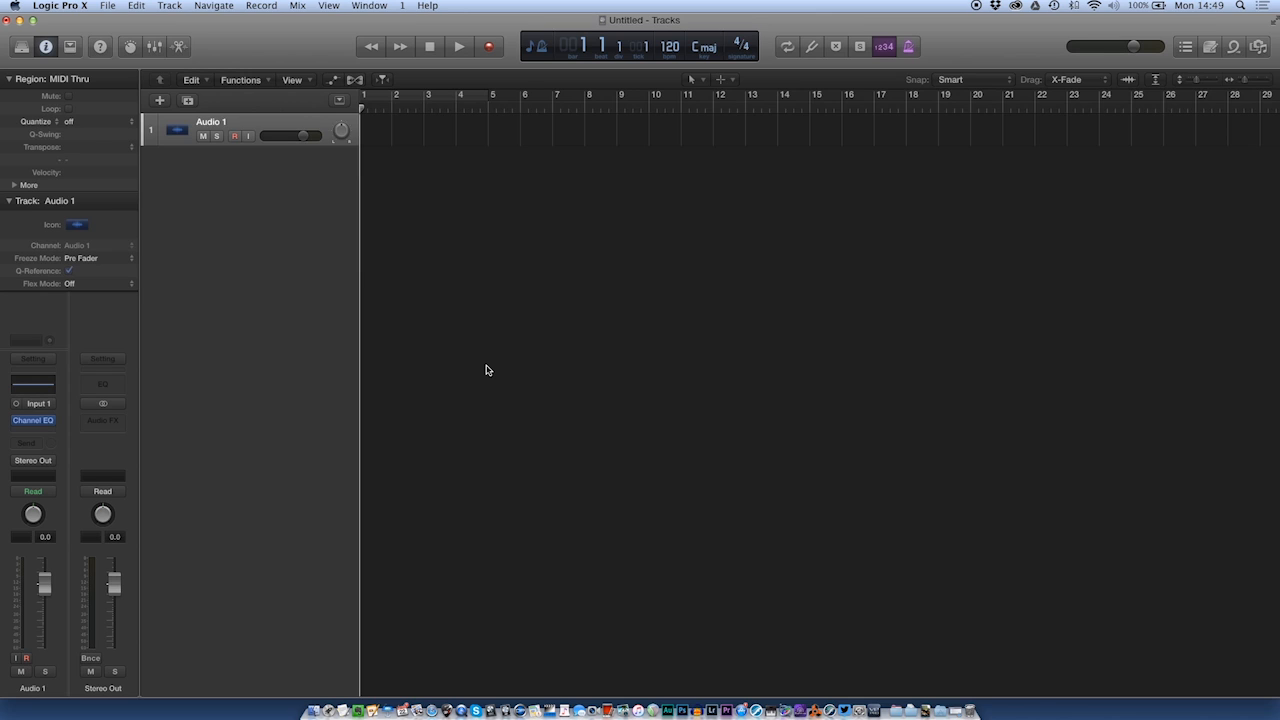
mouse_move(494, 358)
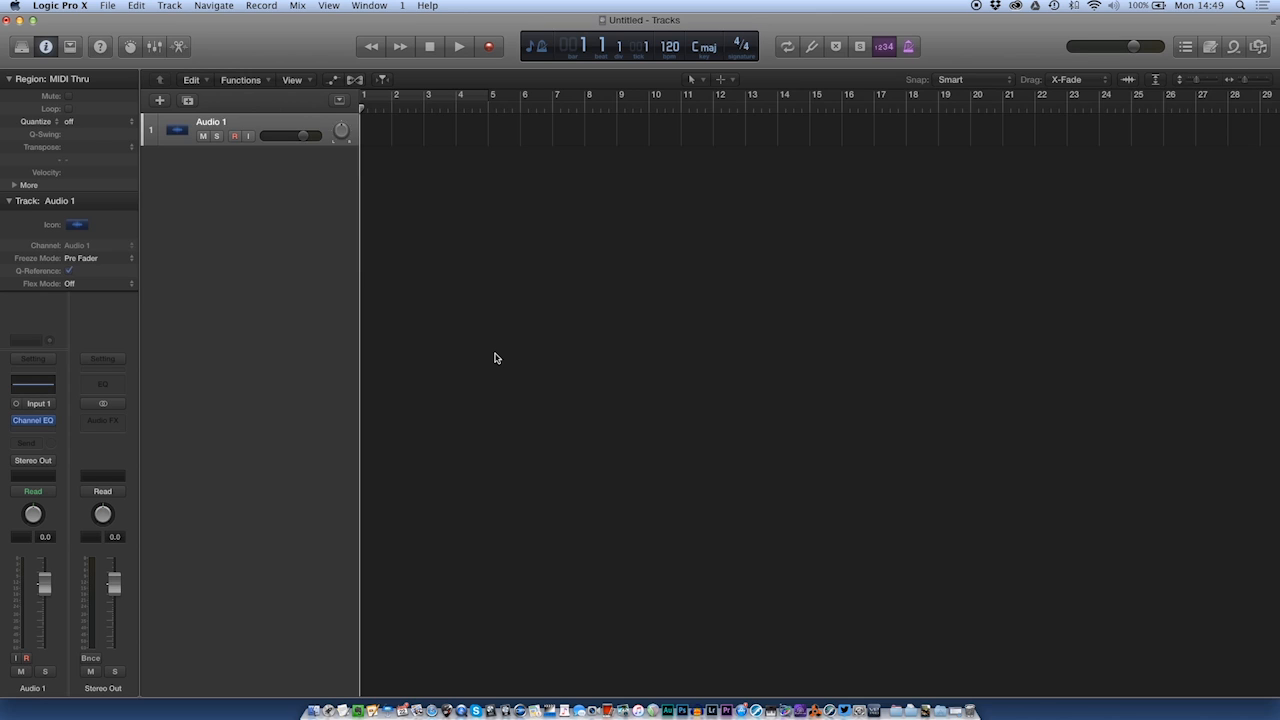
mouse_move(490, 356)
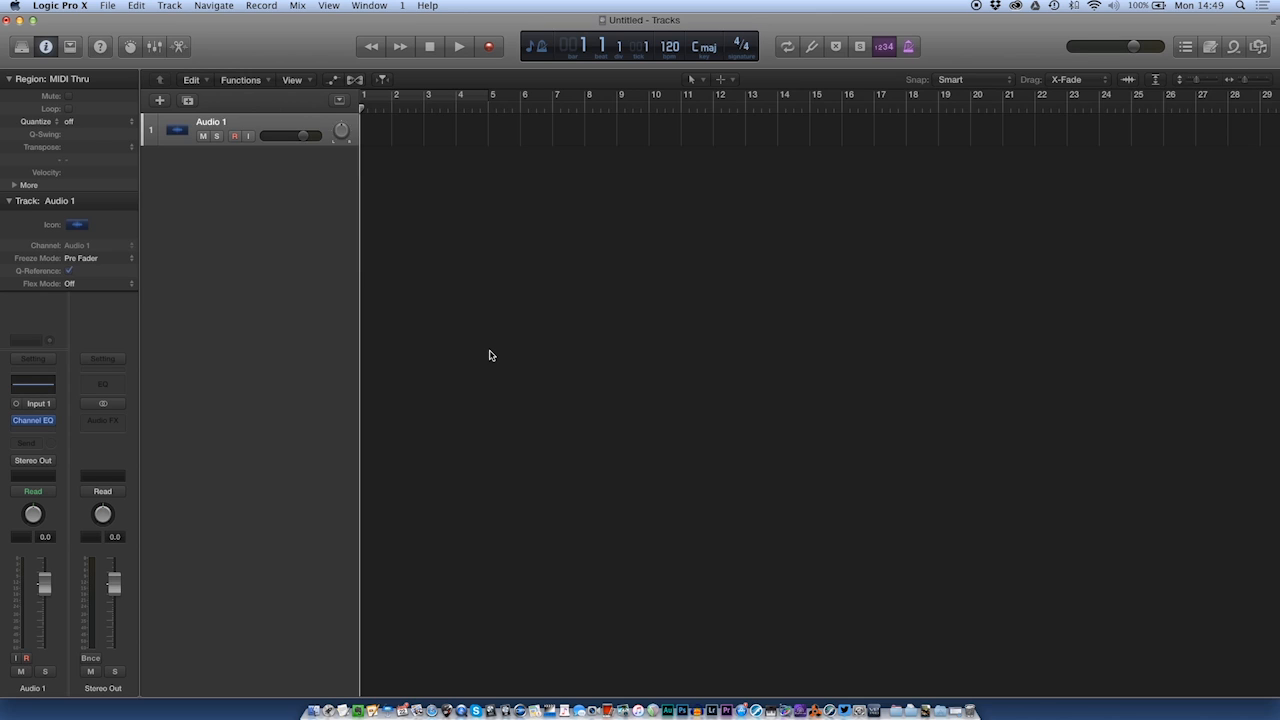
mouse_move(484, 356)
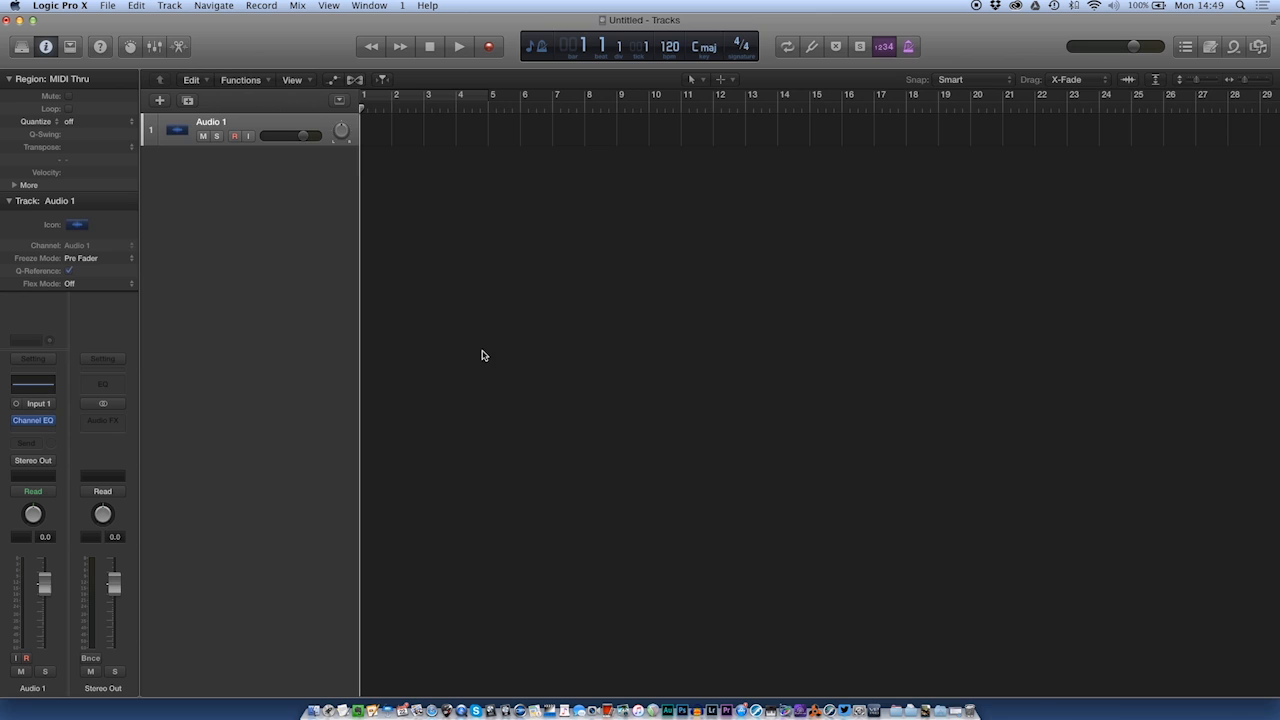
mouse_move(86, 460)
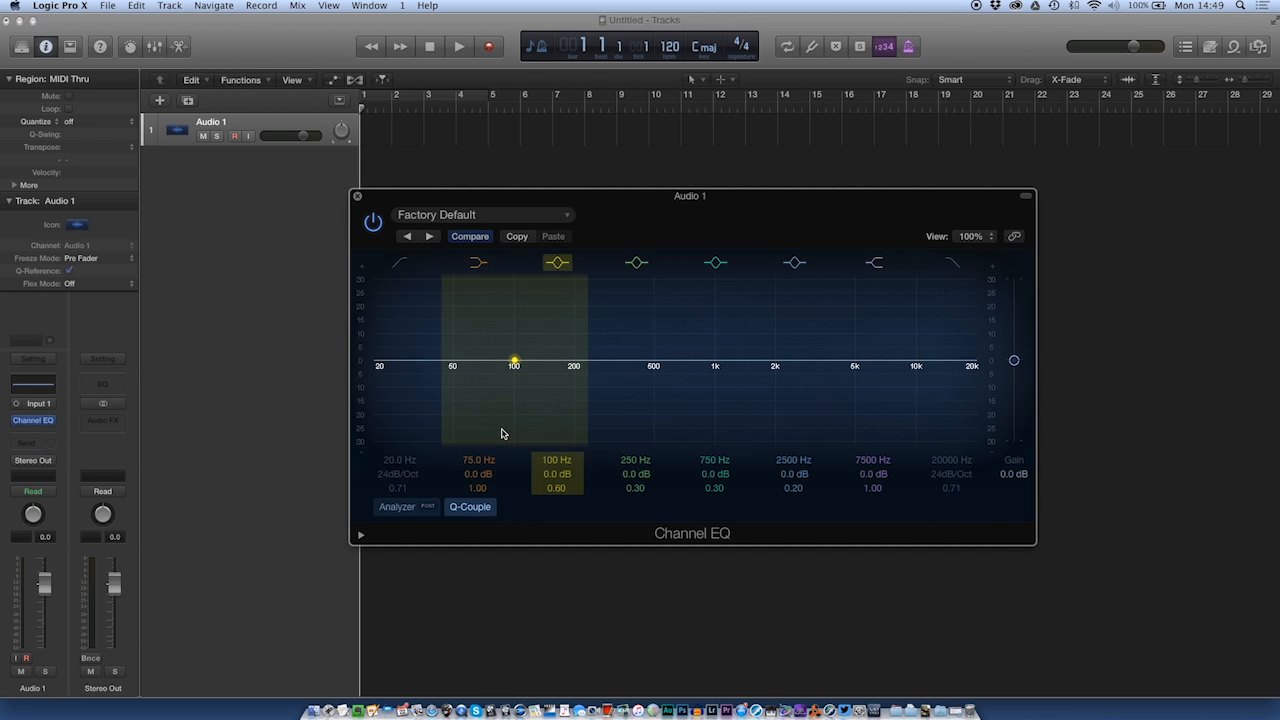
- Turn on the low-cut band at the top left of Audio 1's Channel EQ graph
left_click(872, 262)
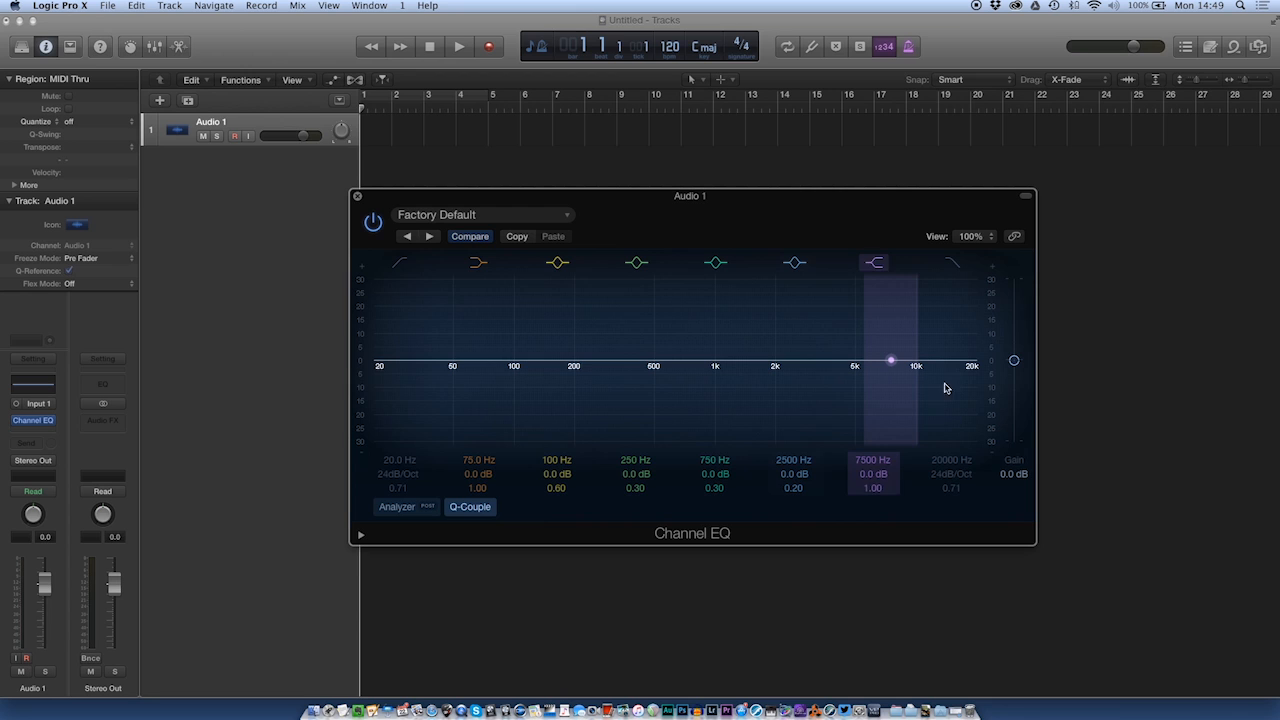
left_click(478, 262)
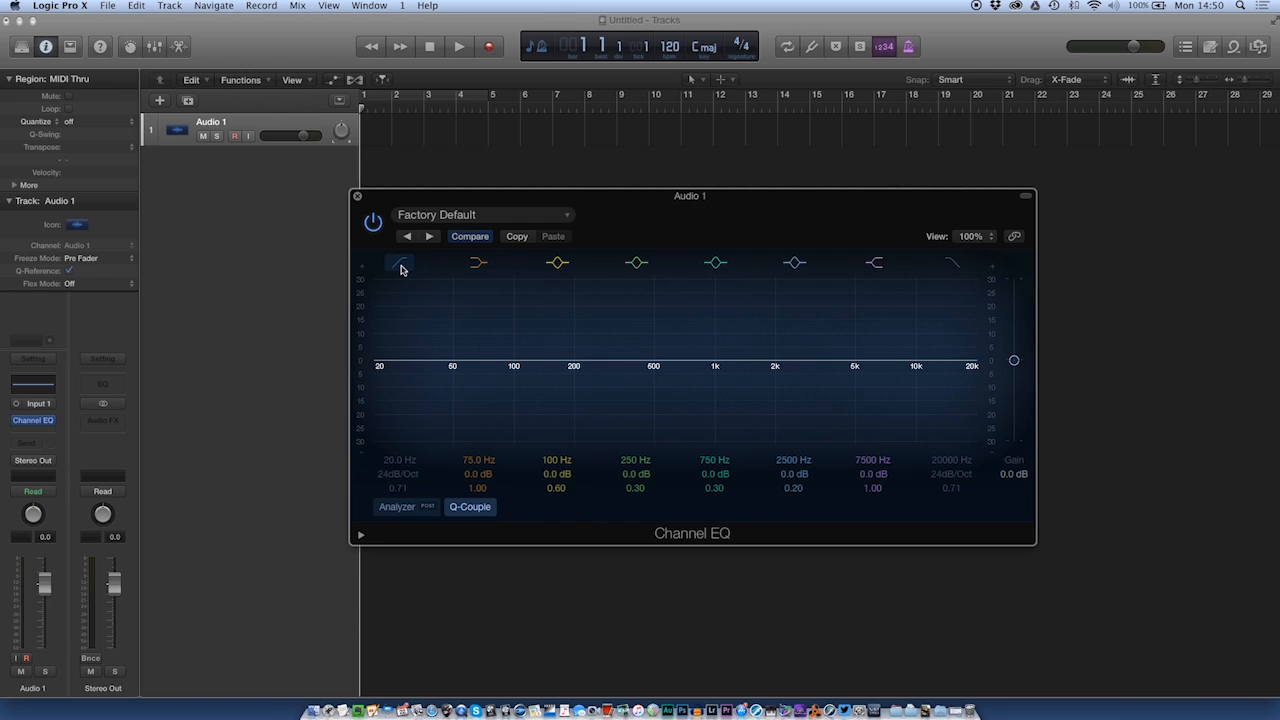
left_click(400, 264)
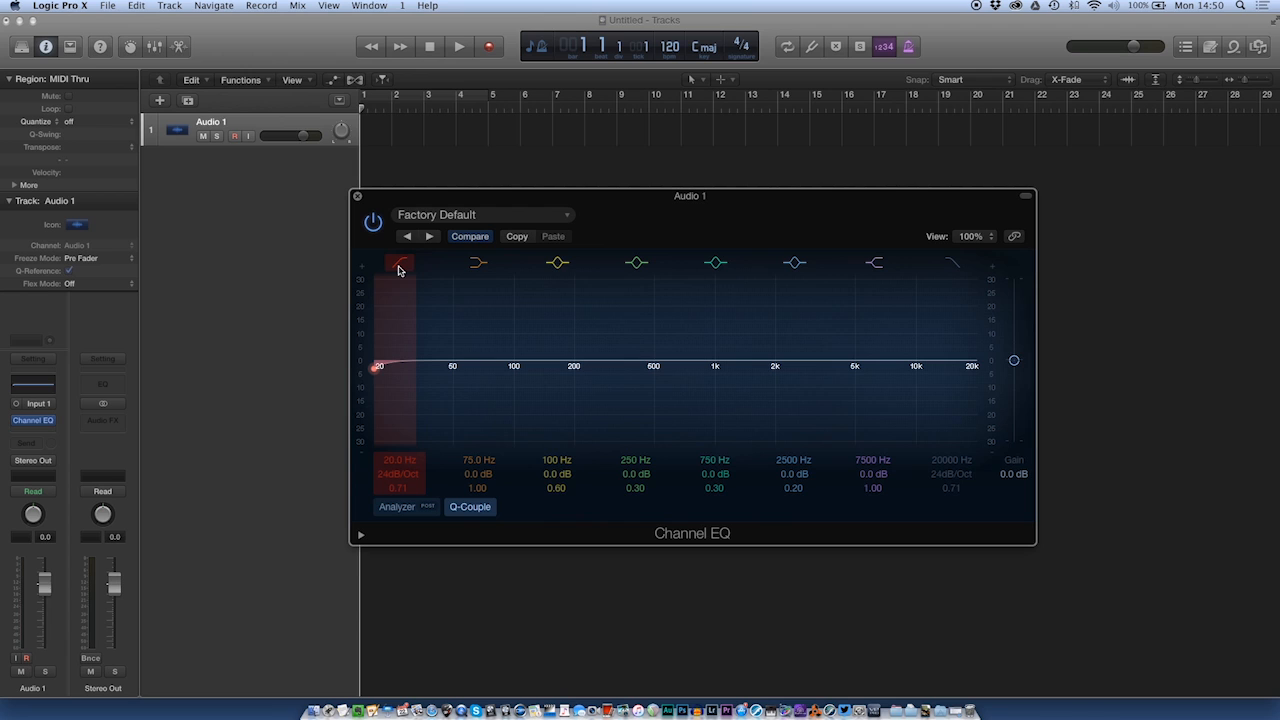
mouse_move(404, 296)
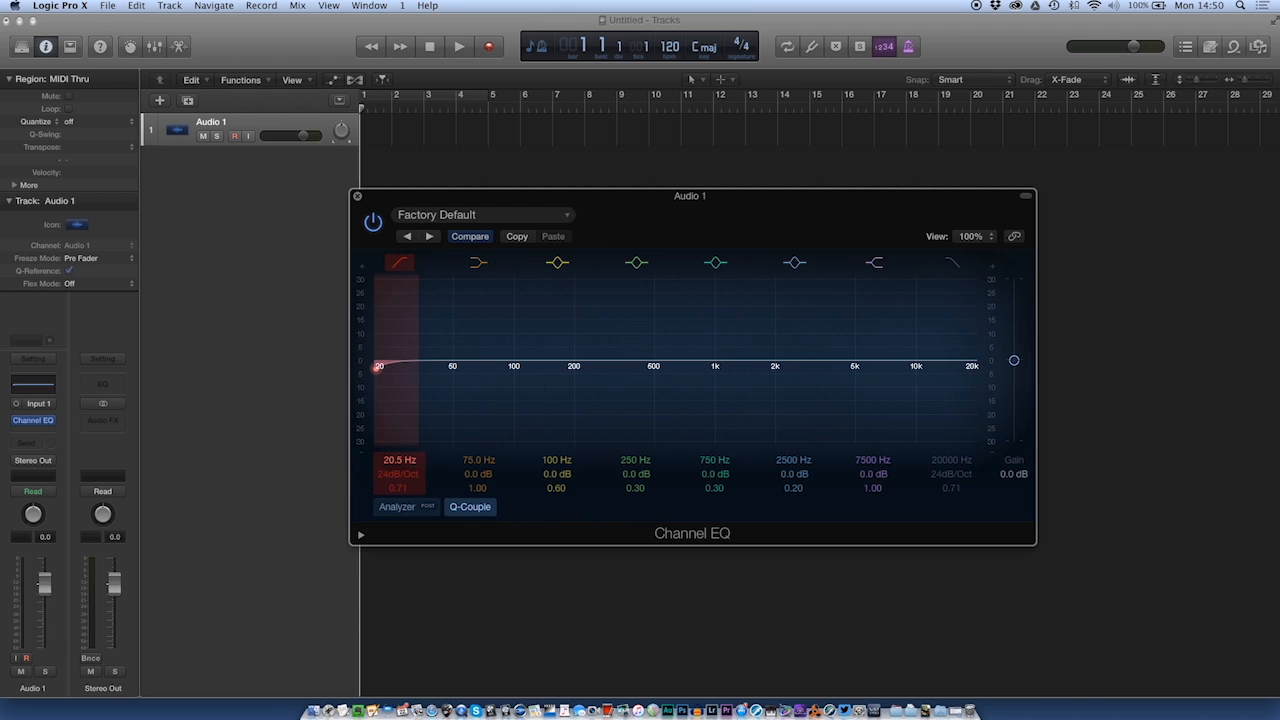
- Set the low cut to about 49 Hz at 18 dB/Oct and enable the high-cut band
left_click_drag(378, 366, 444, 366)
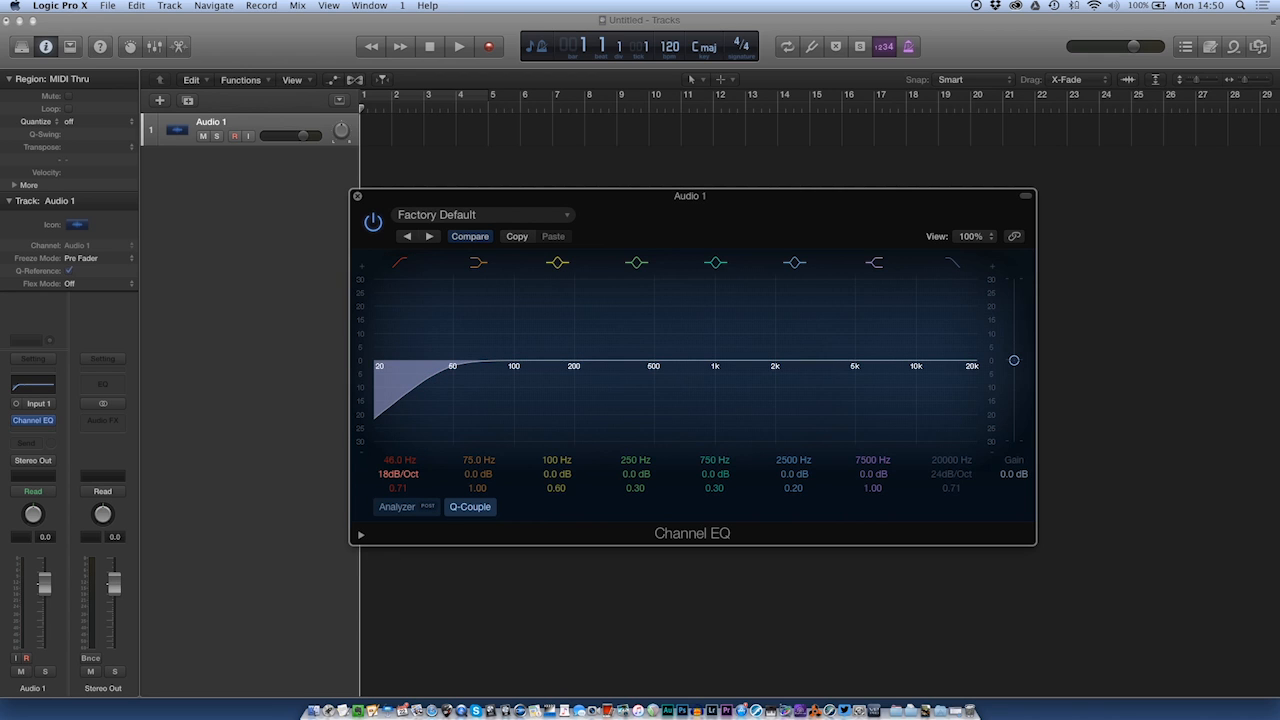
left_click(400, 262)
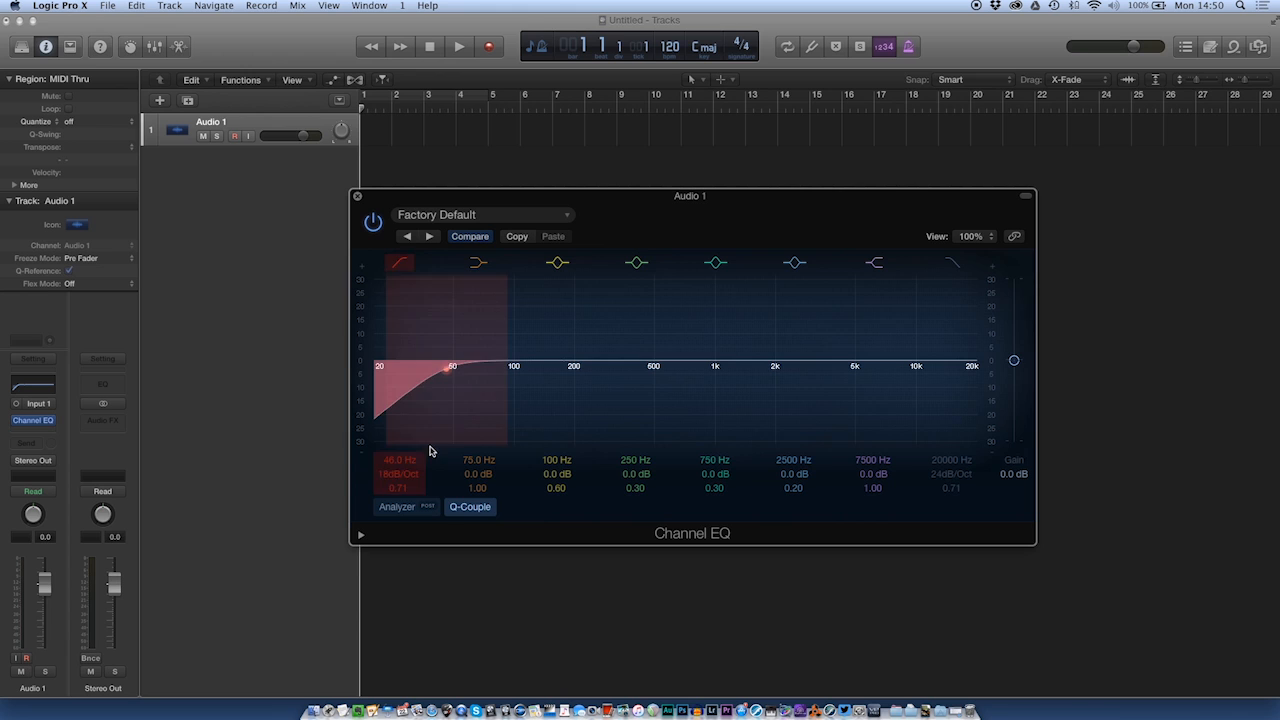
mouse_move(420, 270)
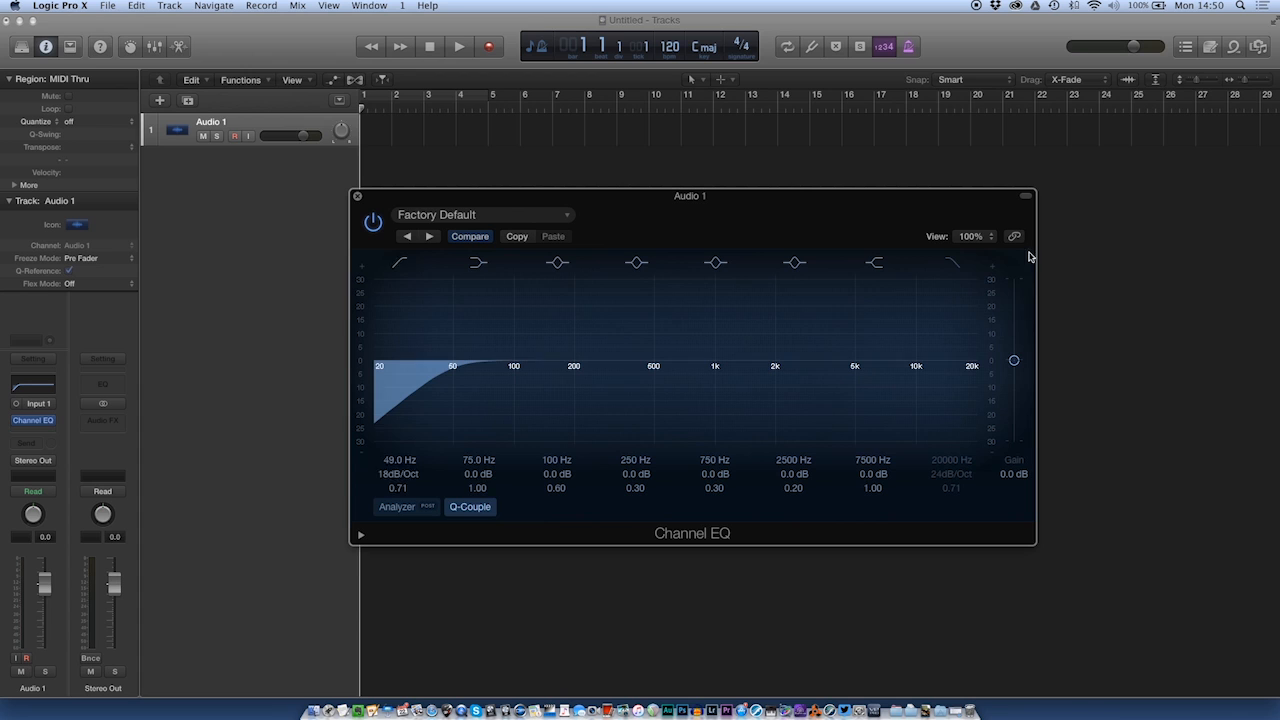
left_click(952, 262)
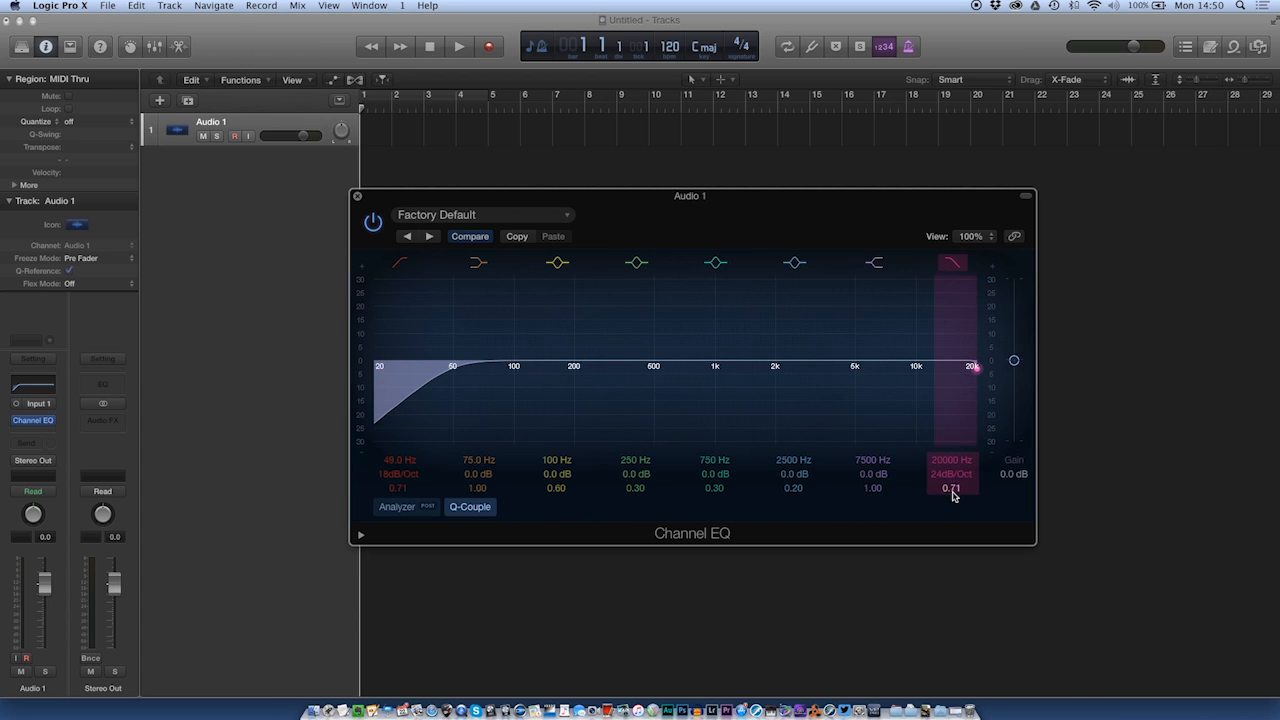
- Lower the high-cut frequency to 18000 Hz
left_click_drag(976, 368, 976, 396)
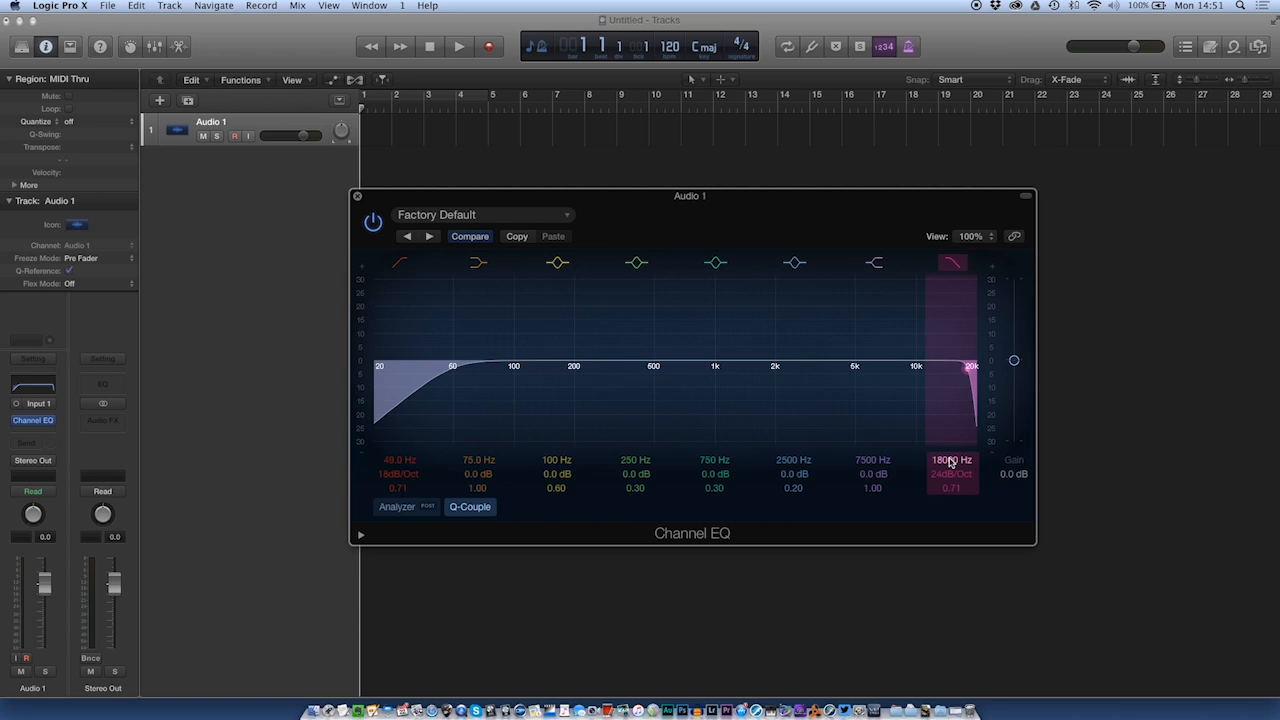
mouse_move(952, 462)
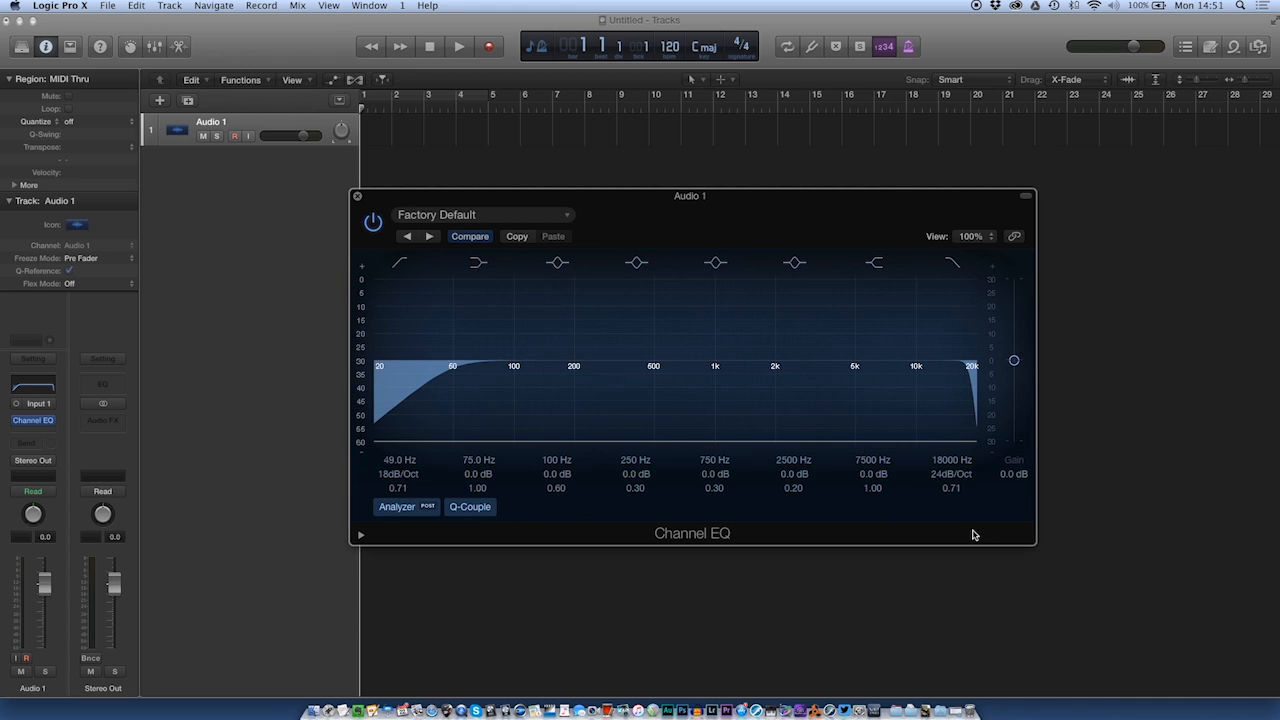
- Save the current Channel EQ settings as the User Default via Save As Default
left_click(636, 262)
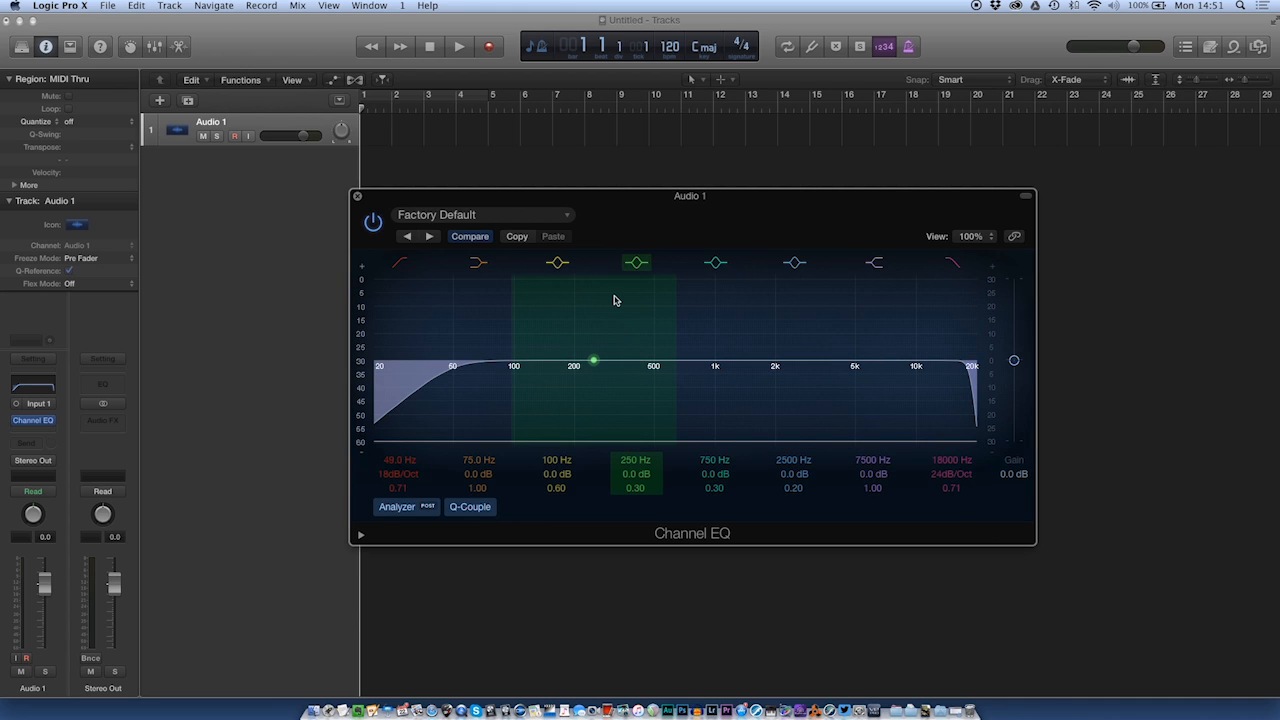
mouse_move(644, 294)
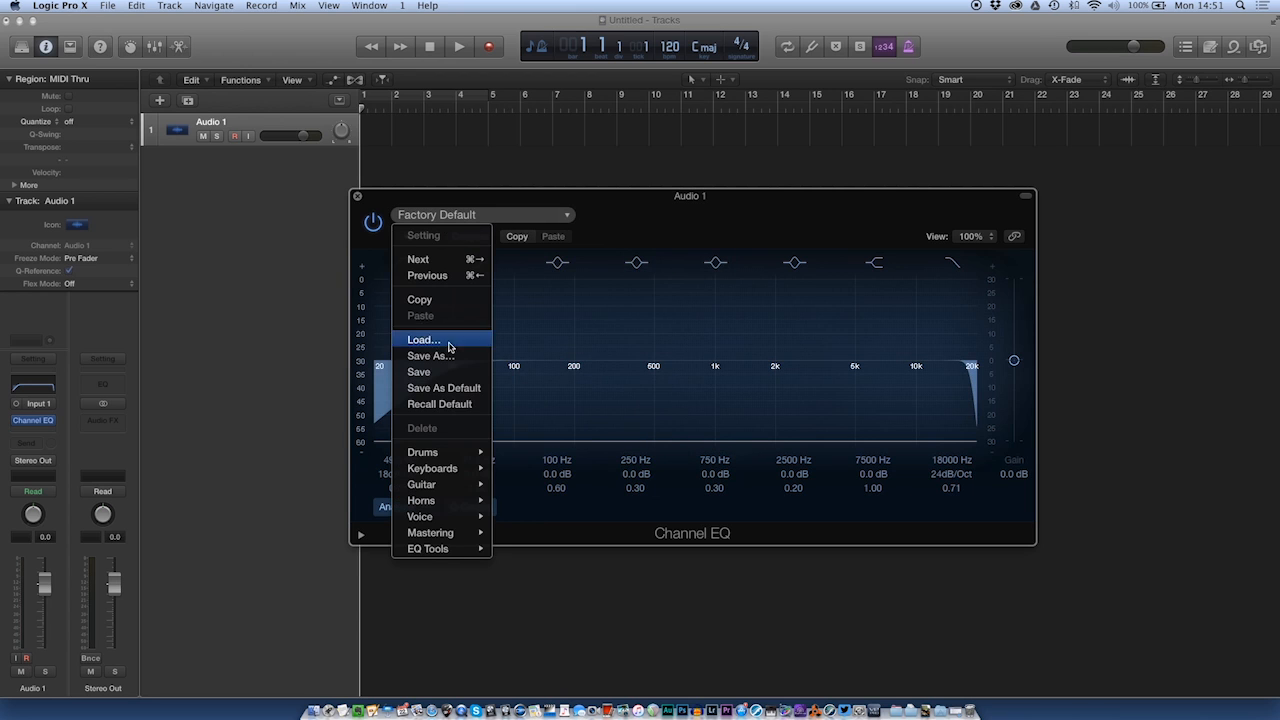
mouse_move(444, 388)
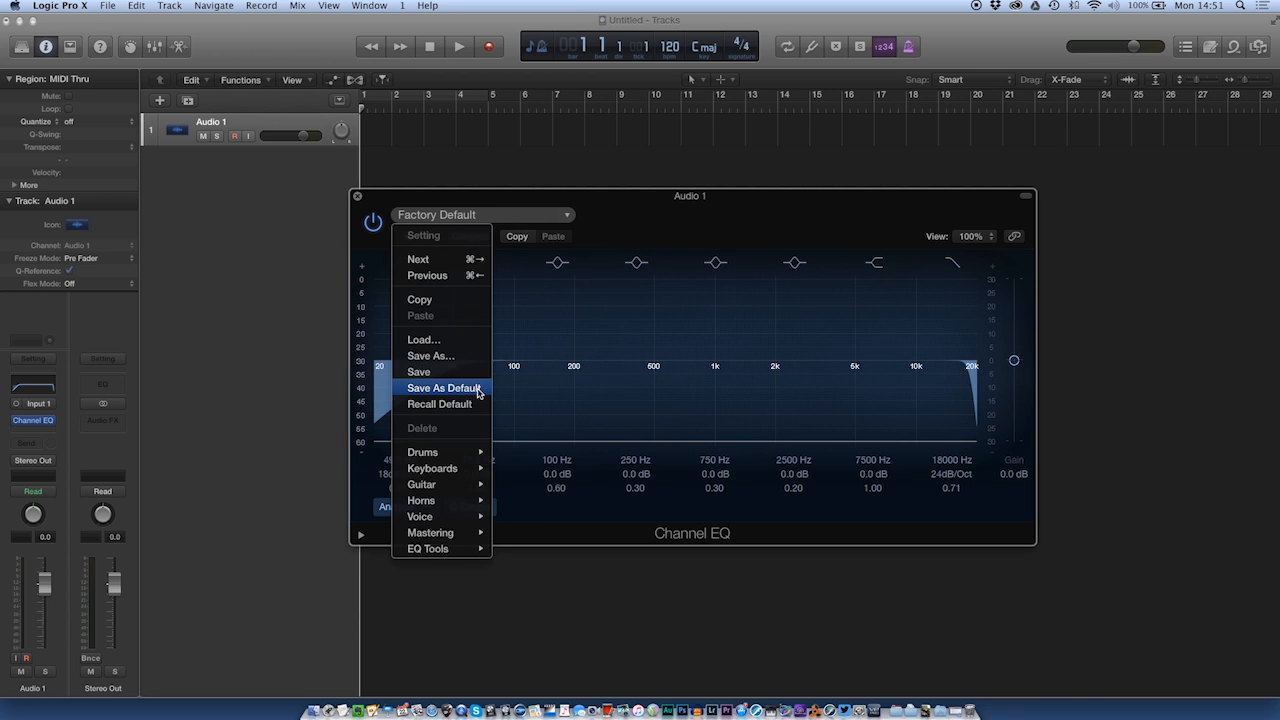
left_click(444, 388)
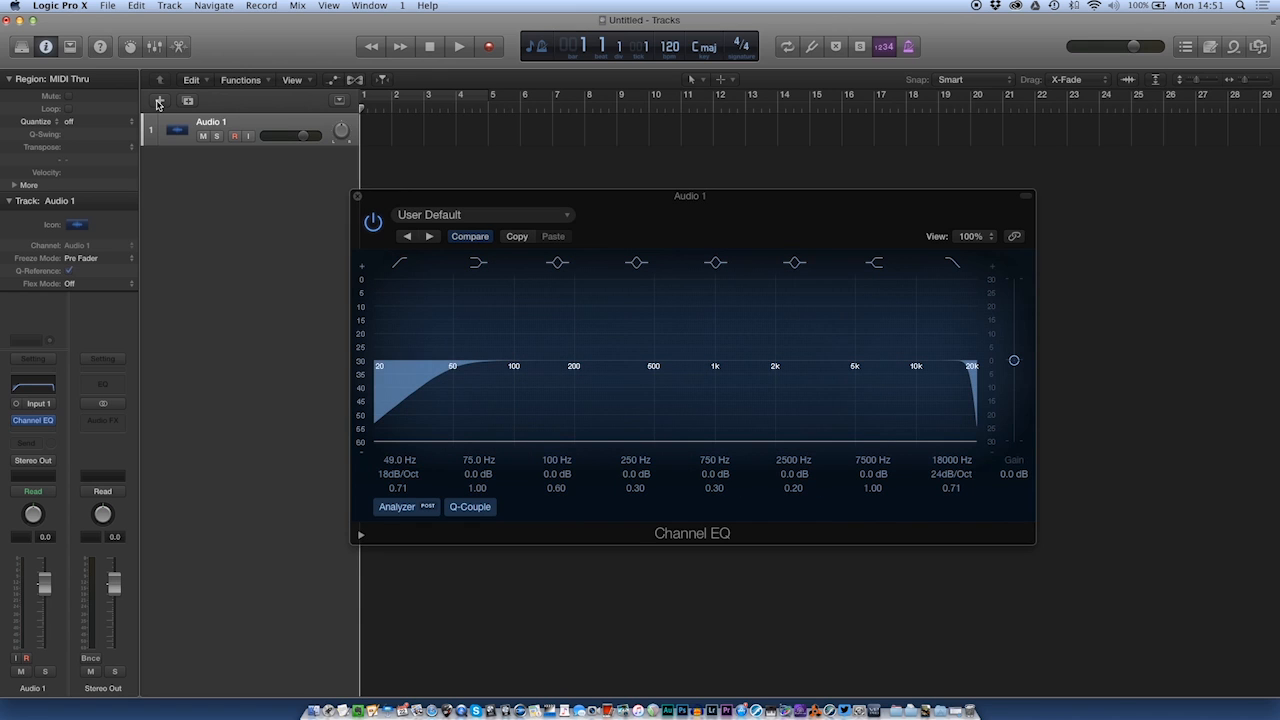
- Create a new audio track, Audio 2, below Audio 1
left_click(158, 100)
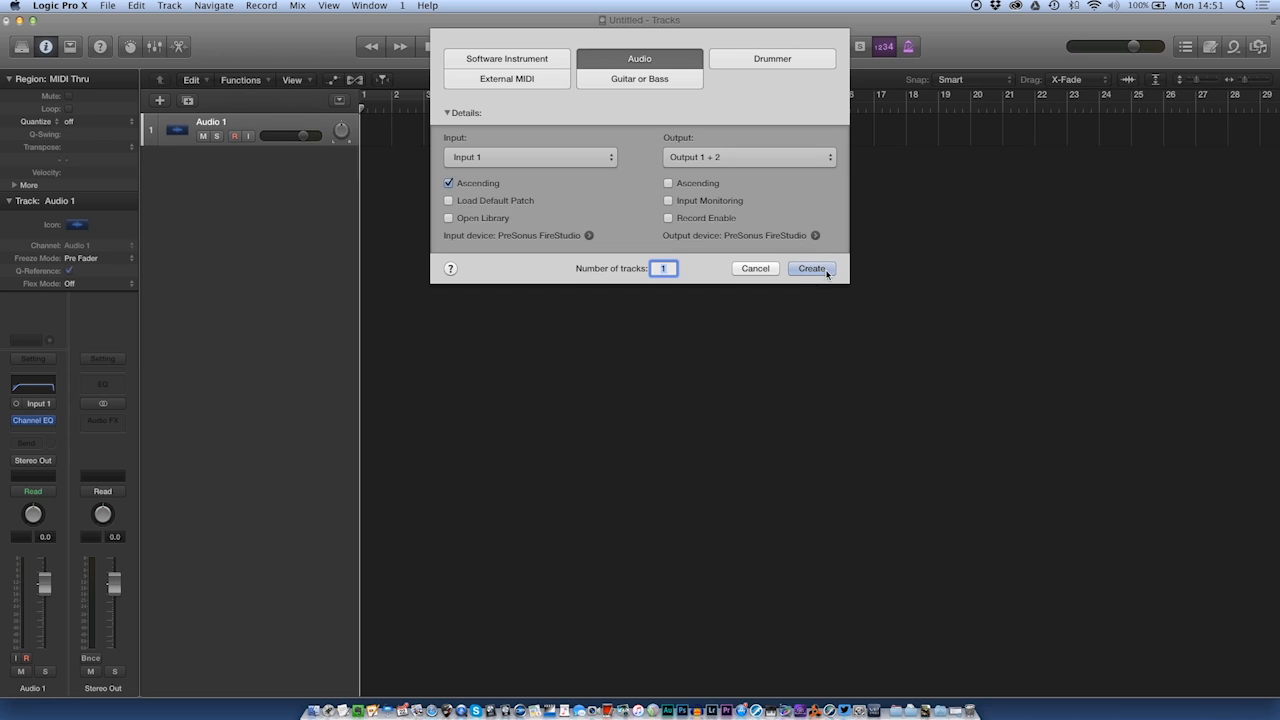
left_click(812, 268)
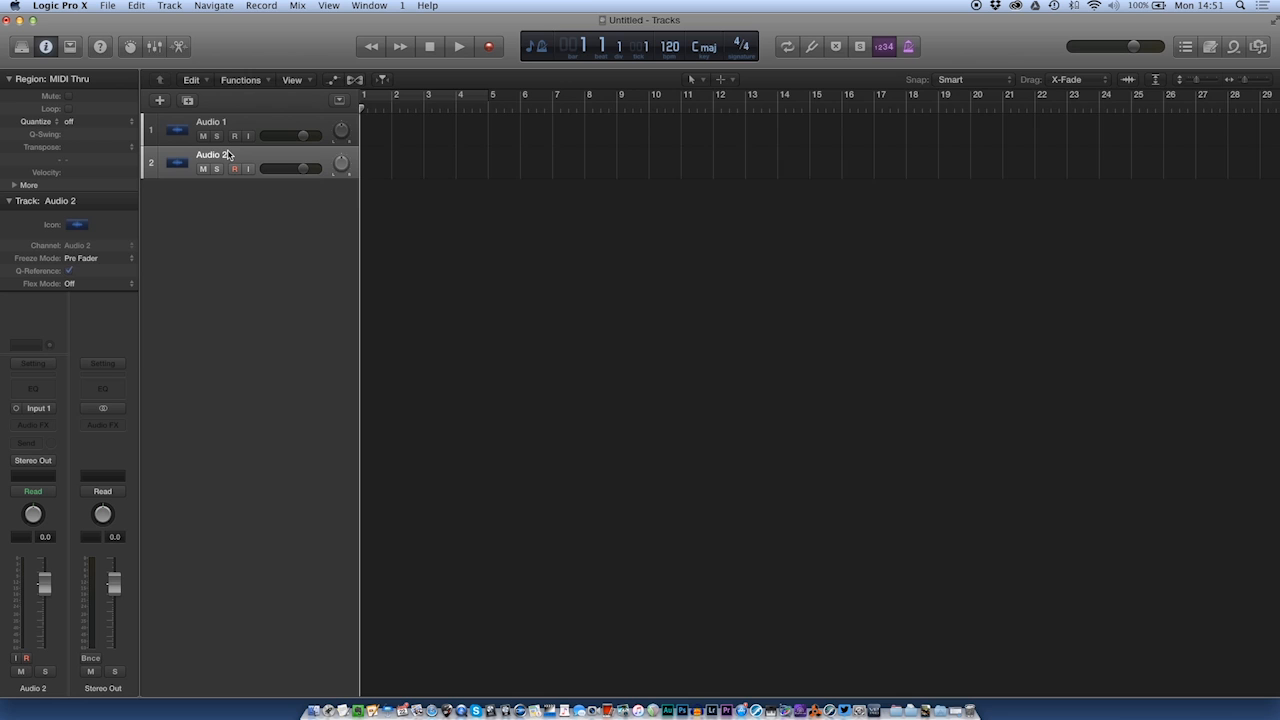
mouse_move(42, 392)
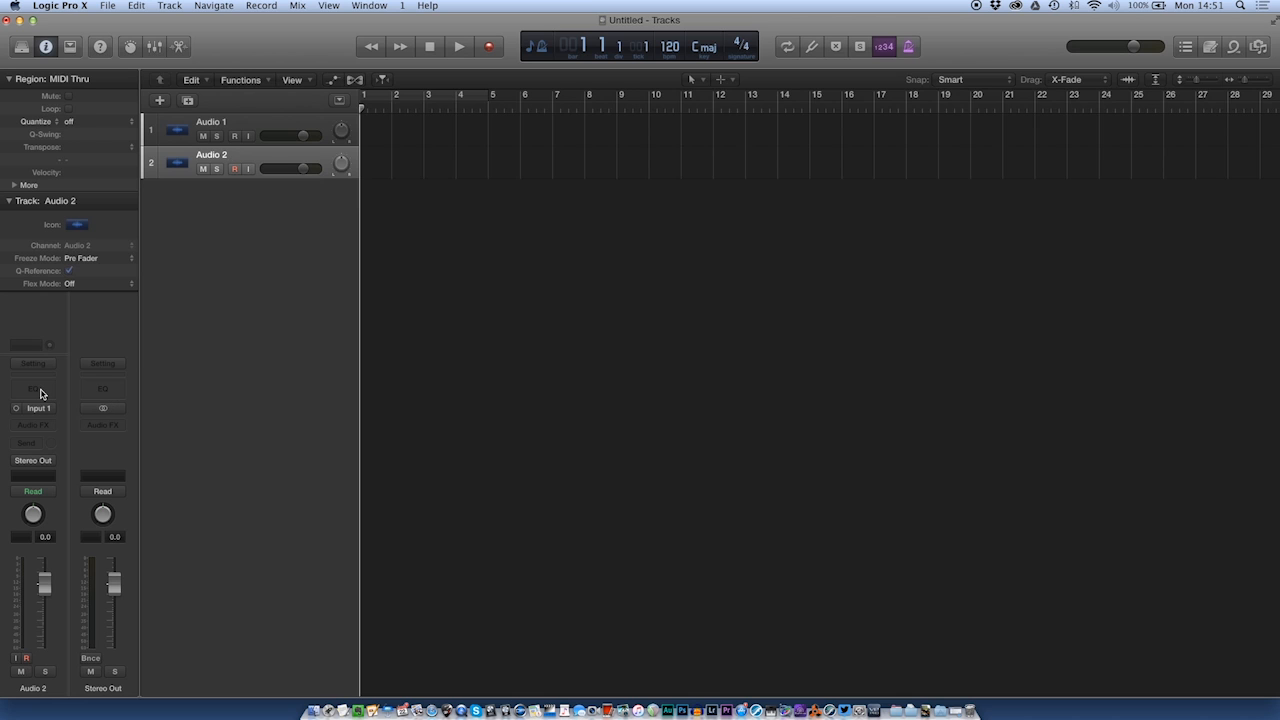
- Insert a Channel EQ on Audio 2, which loads the saved User Default filters
left_click(102, 388)
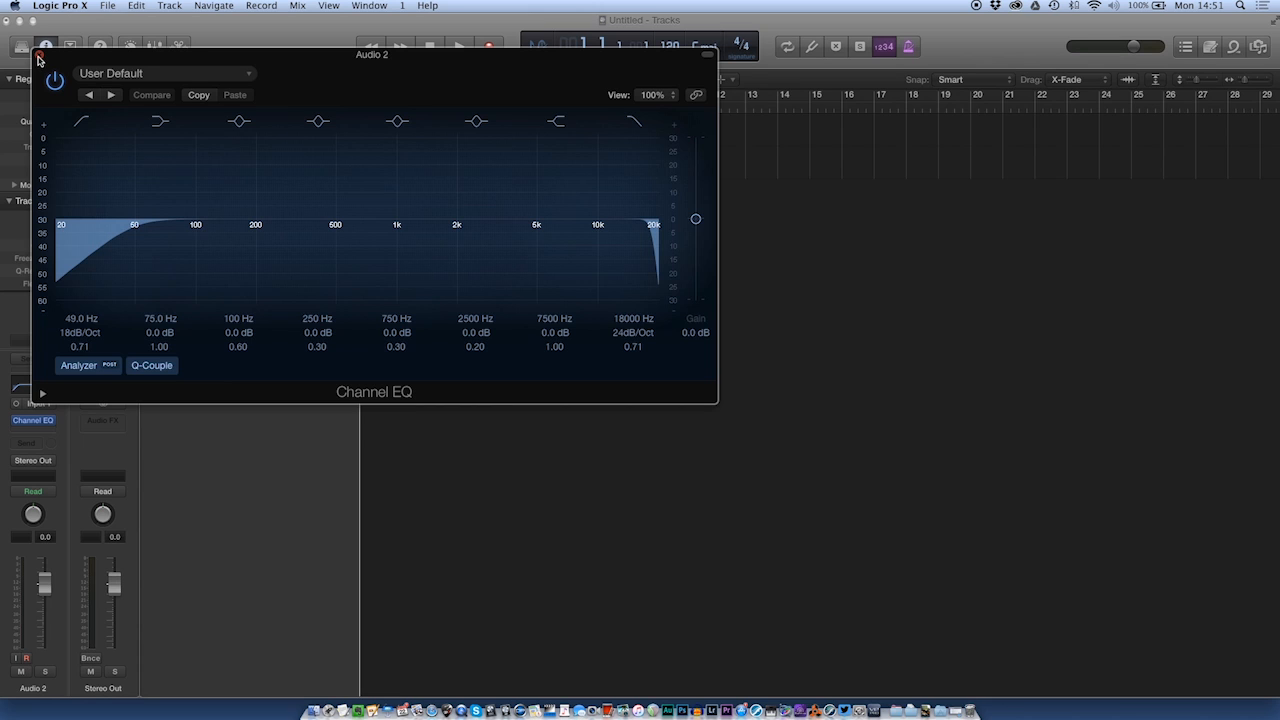
left_click(82, 122)
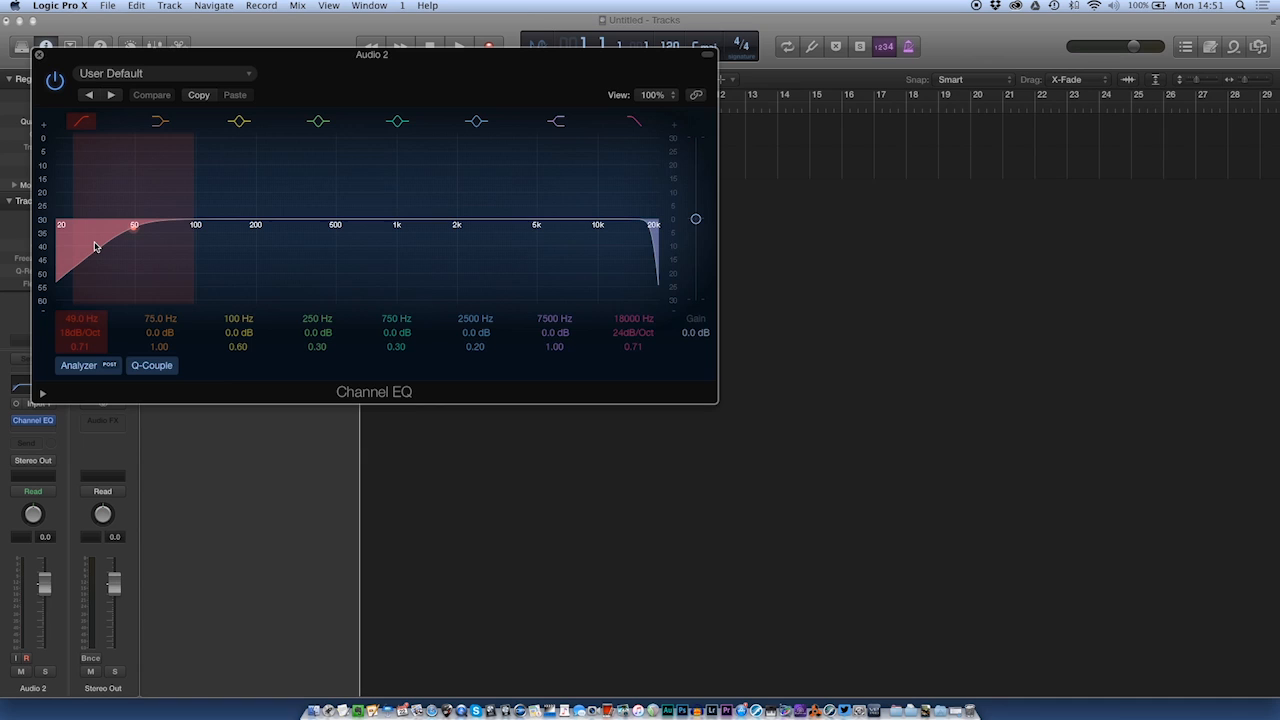
mouse_move(100, 244)
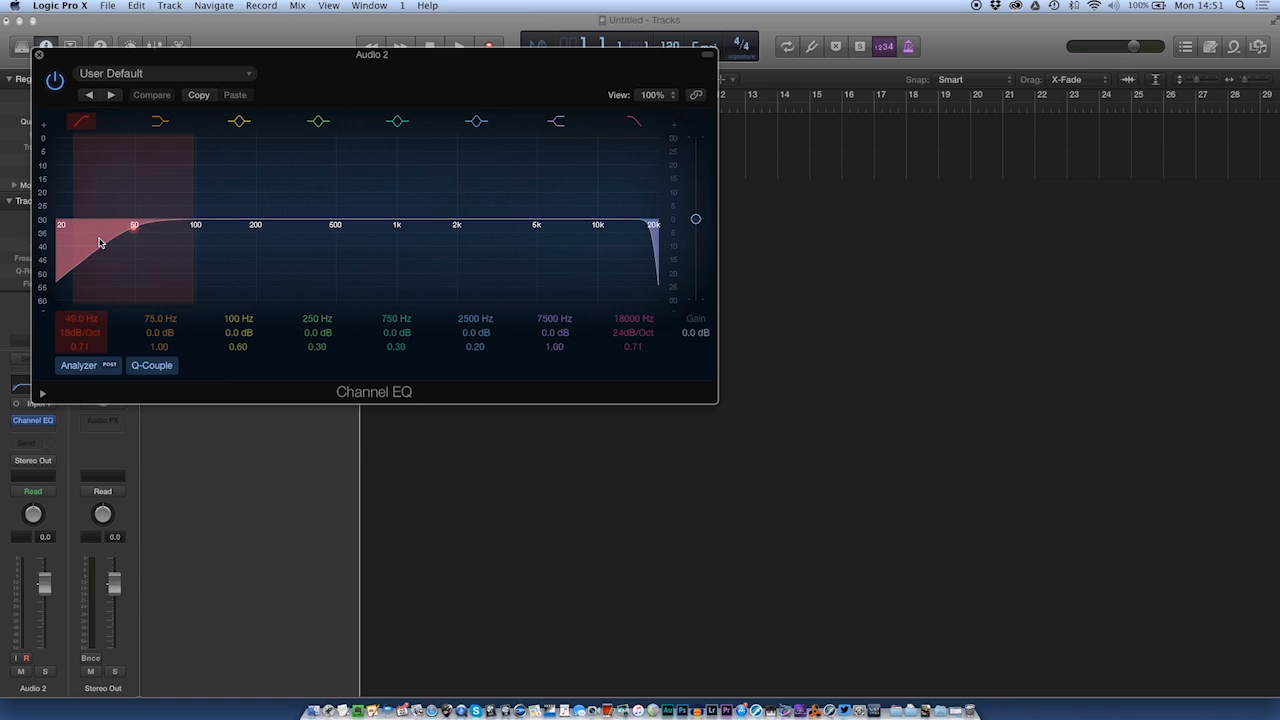
mouse_move(100, 260)
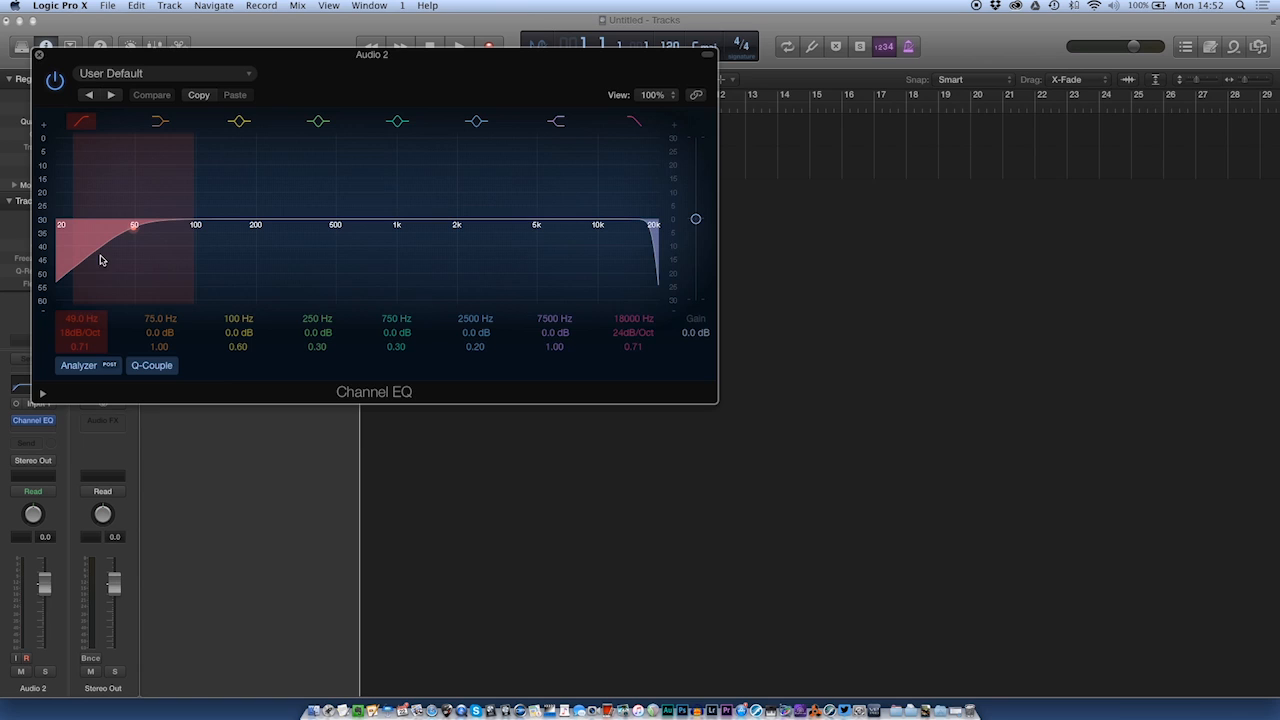
mouse_move(96, 296)
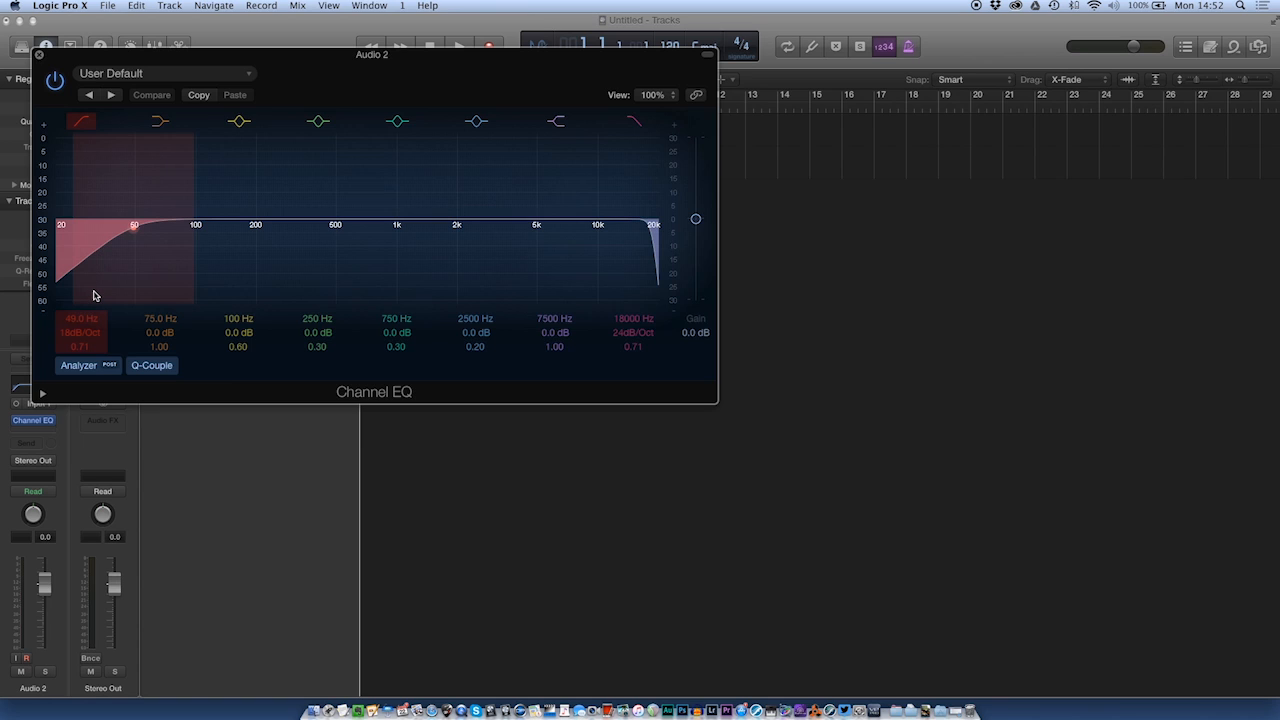